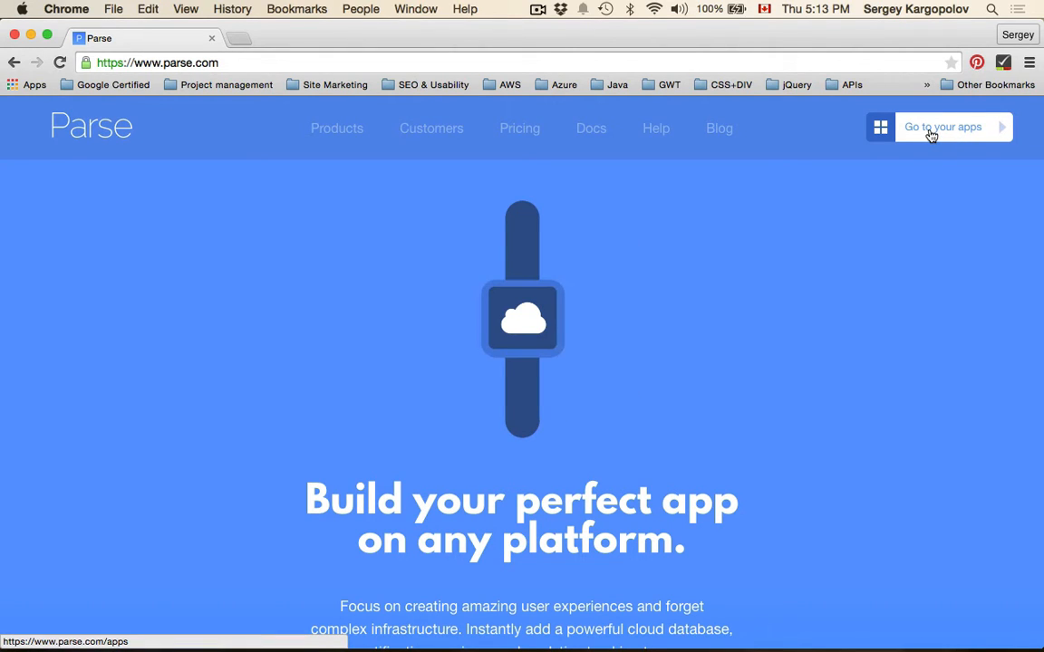
mouse_move(959, 133)
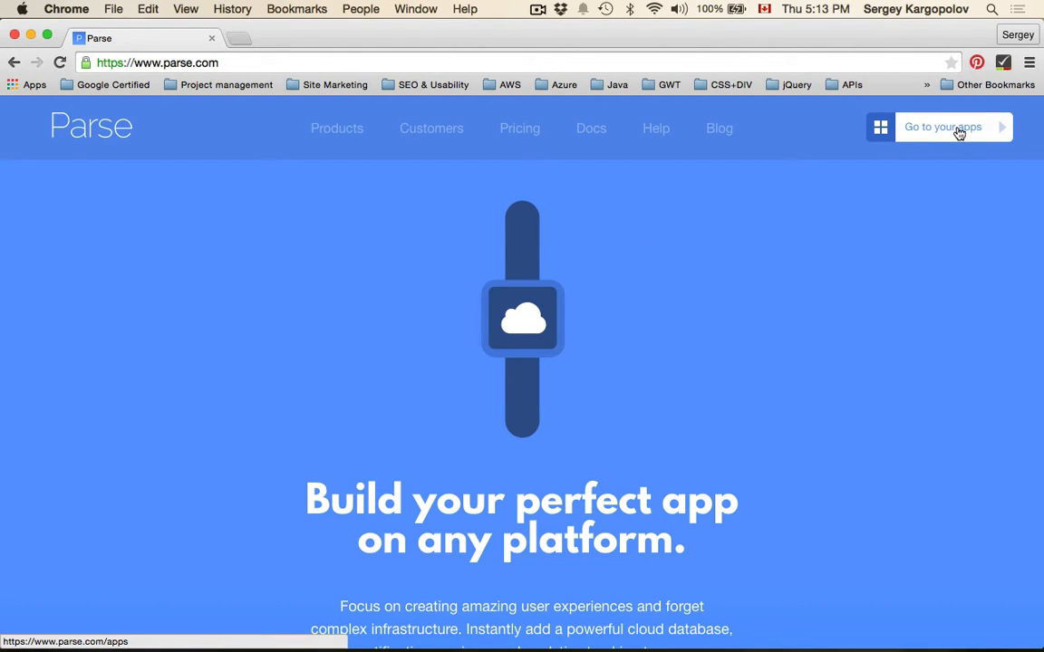
Step: Go to the apps dashboard listing My App and MyCoolApp
left_click(942, 127)
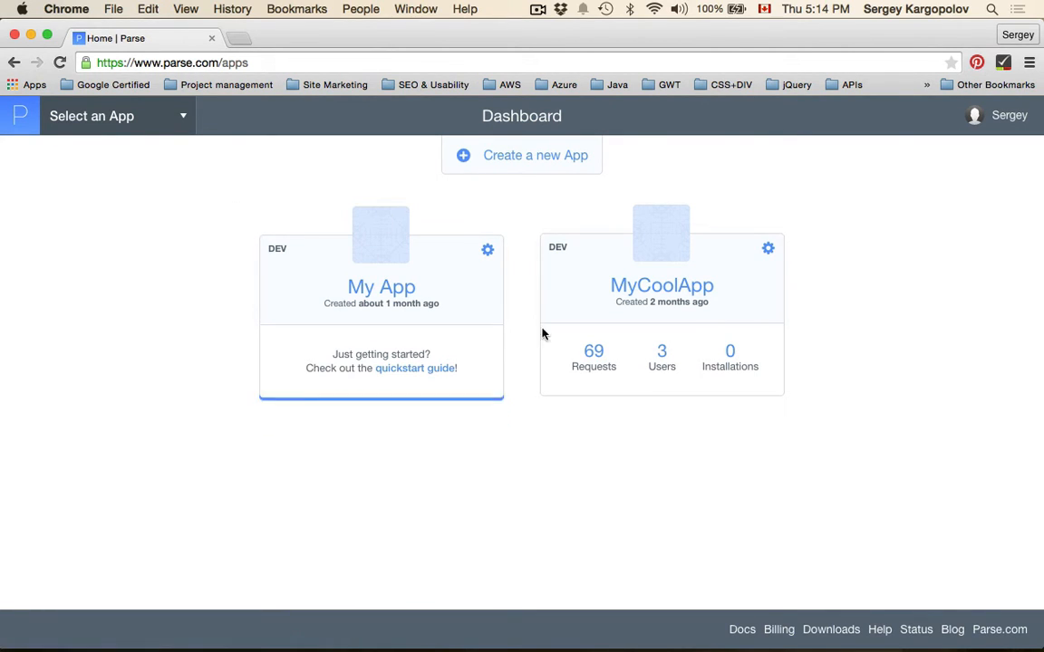
mouse_move(847, 490)
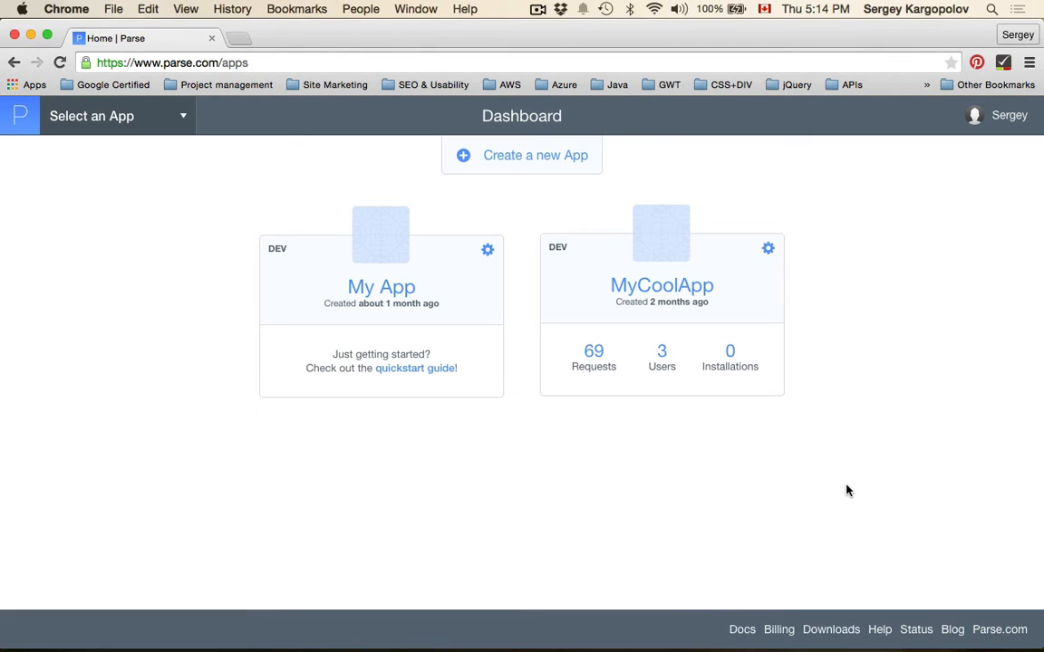
mouse_move(860, 405)
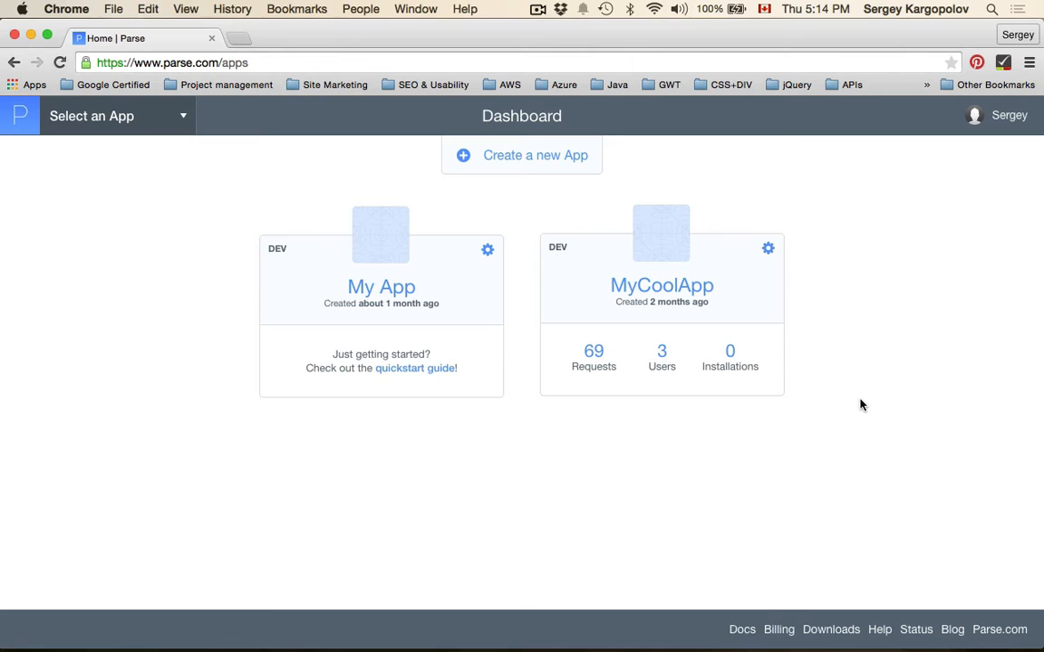
mouse_move(521, 173)
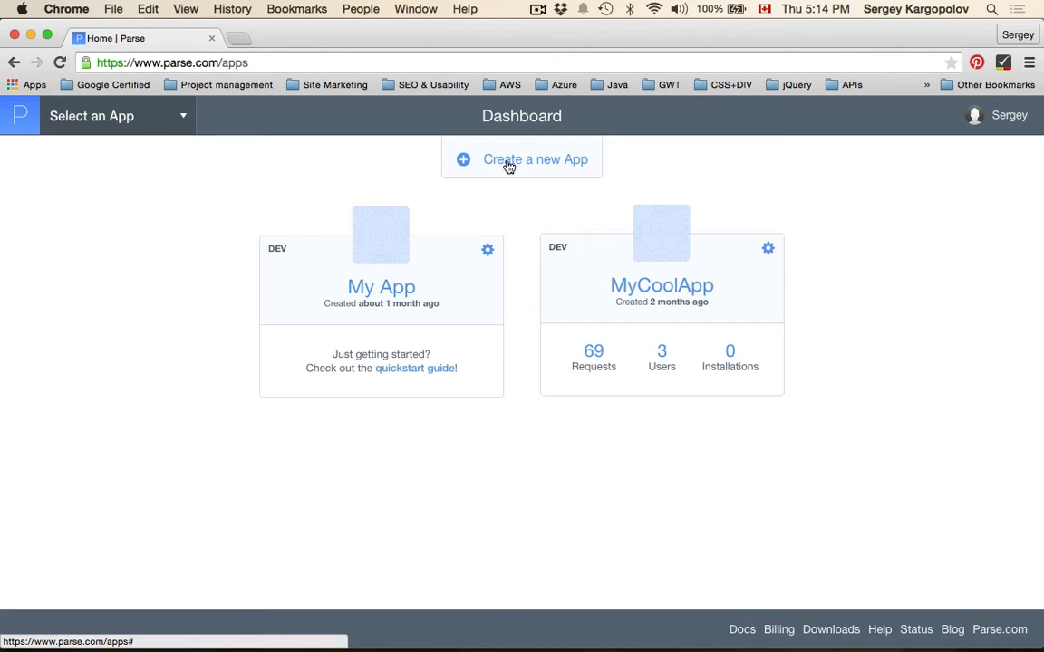
Step: Create a new app named Panda on the dashboard
left_click(535, 159)
type("Pan")
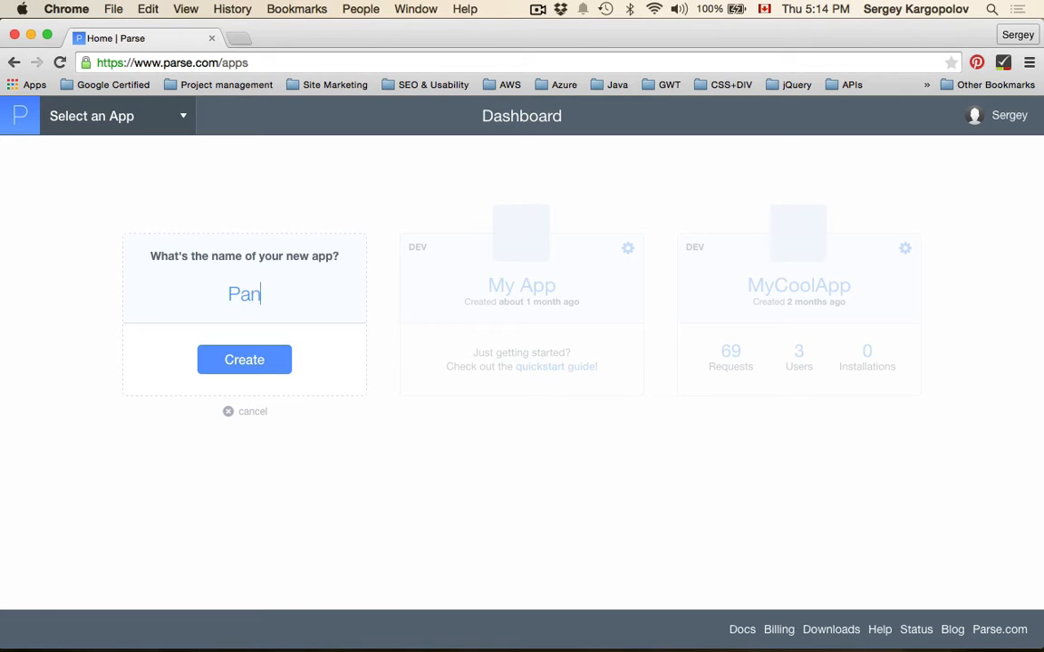
type("da")
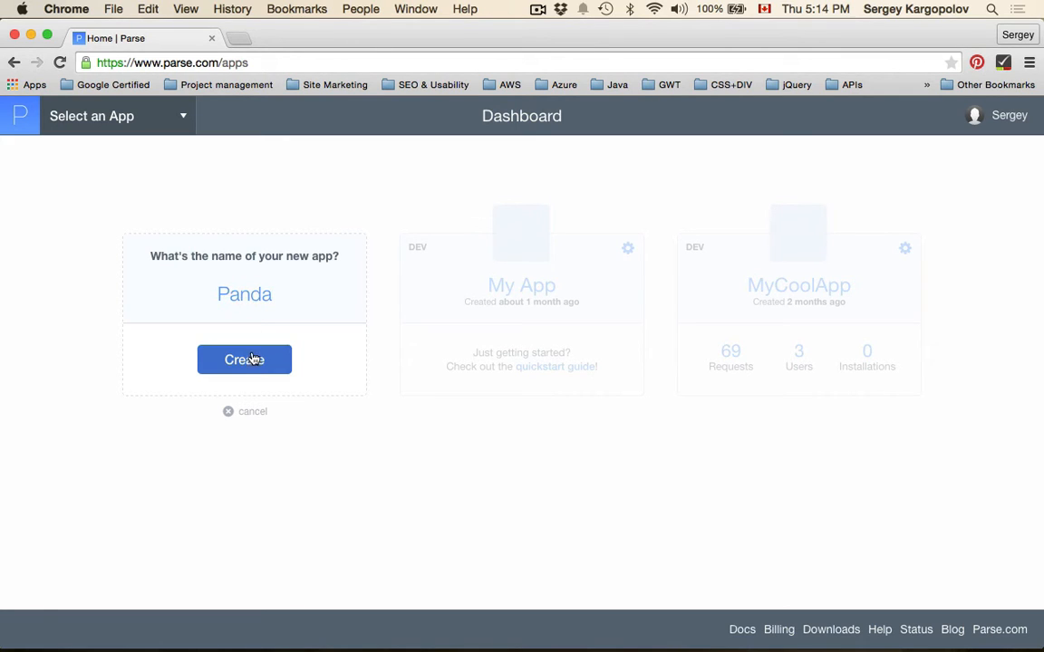
left_click(244, 360)
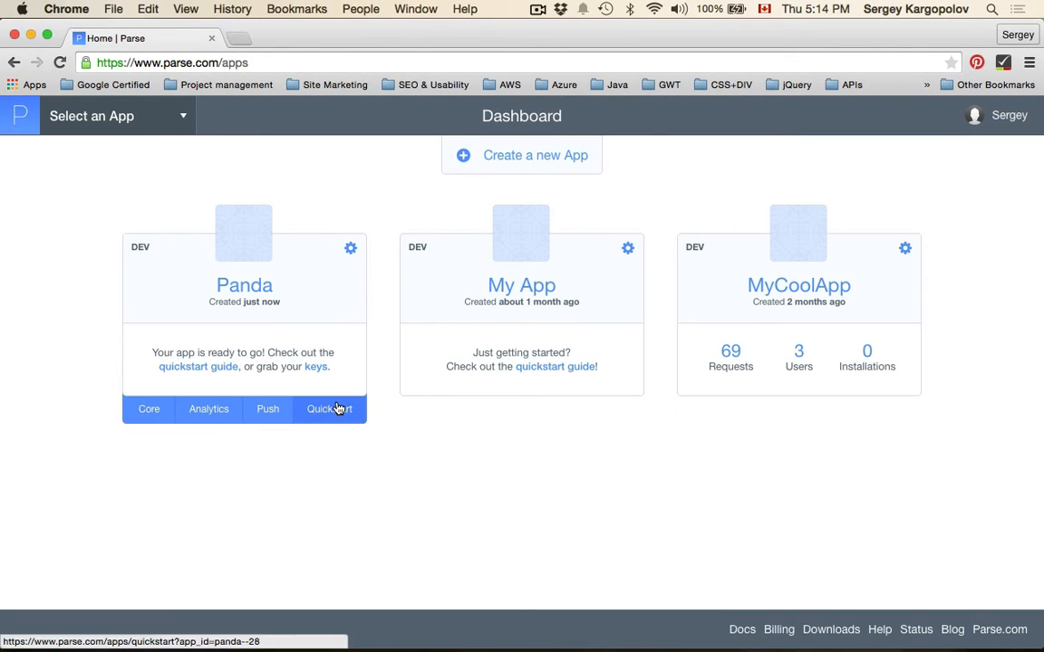
Step: View Panda's General settings, from app information down to the clone and delete sections
left_click(351, 247)
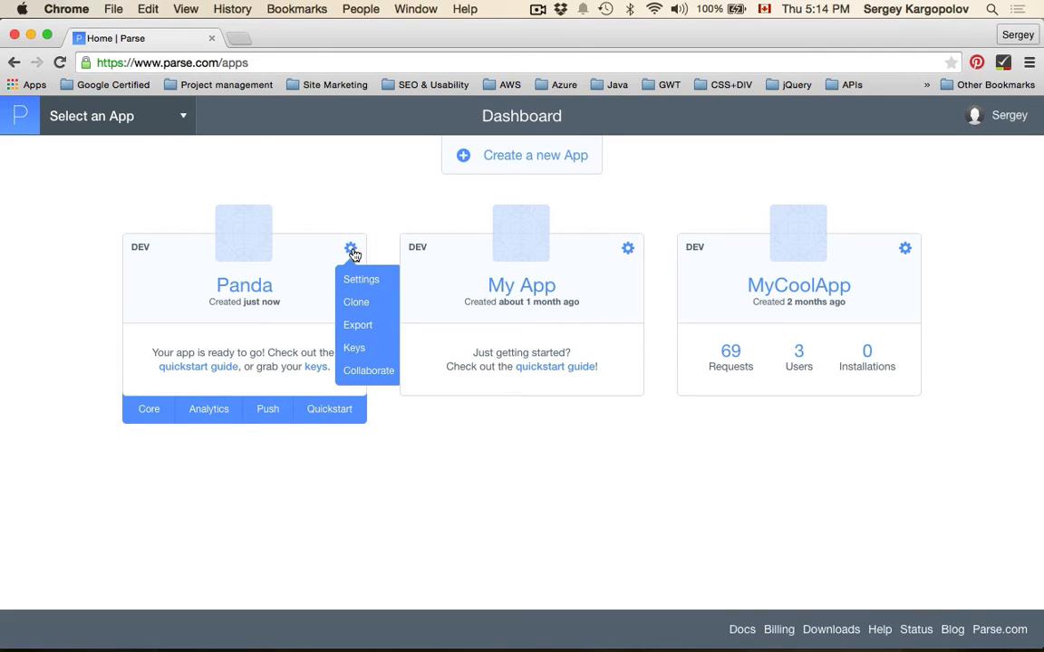
mouse_move(361, 279)
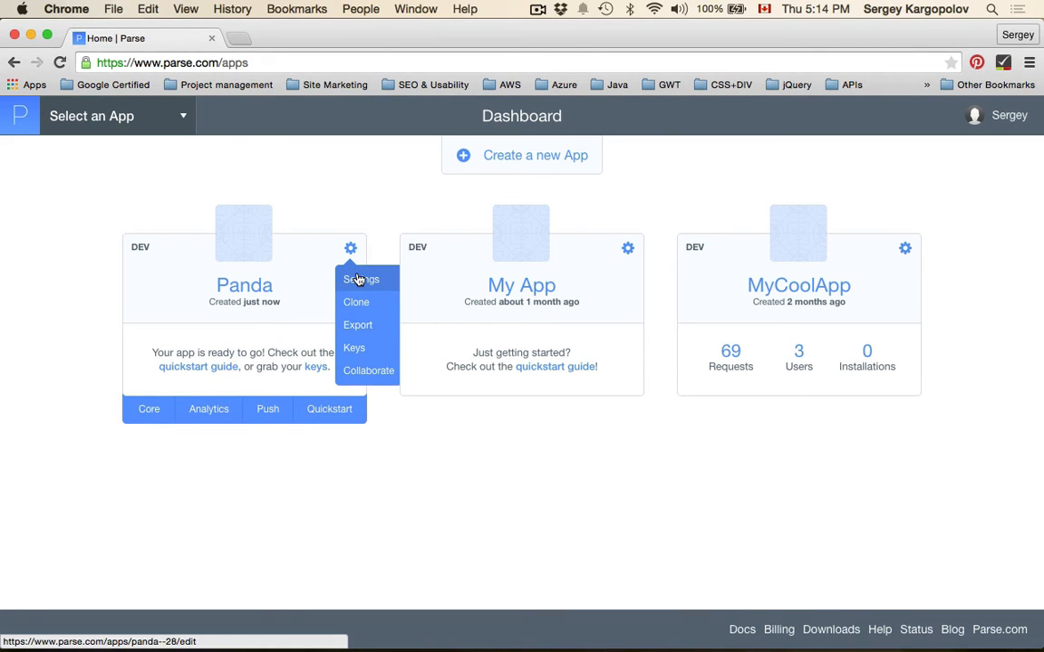
left_click(361, 280)
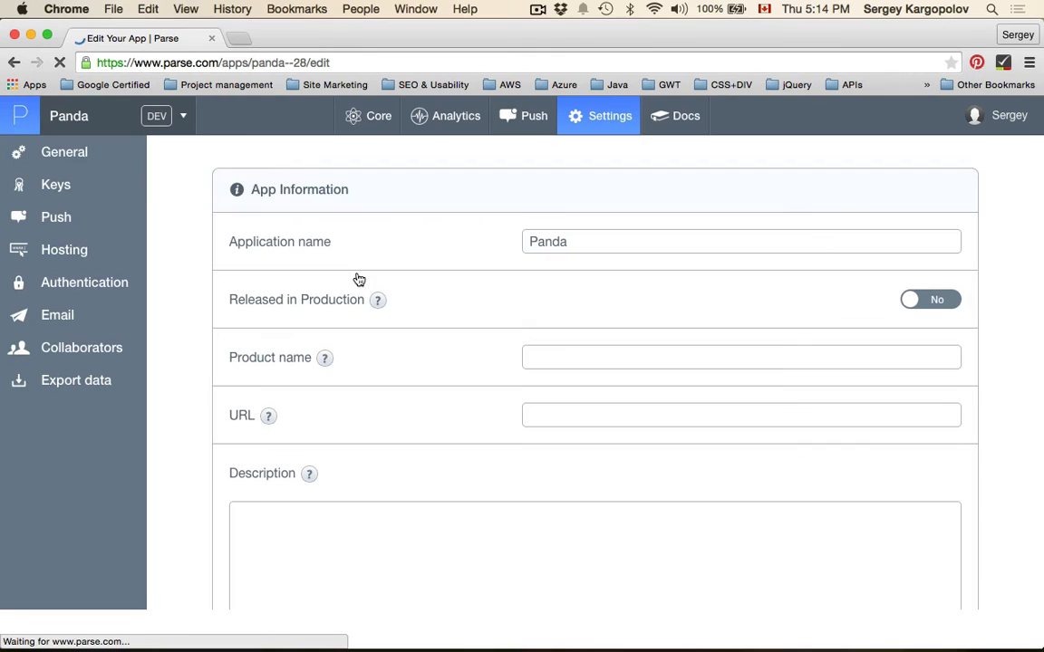
left_click(65, 152)
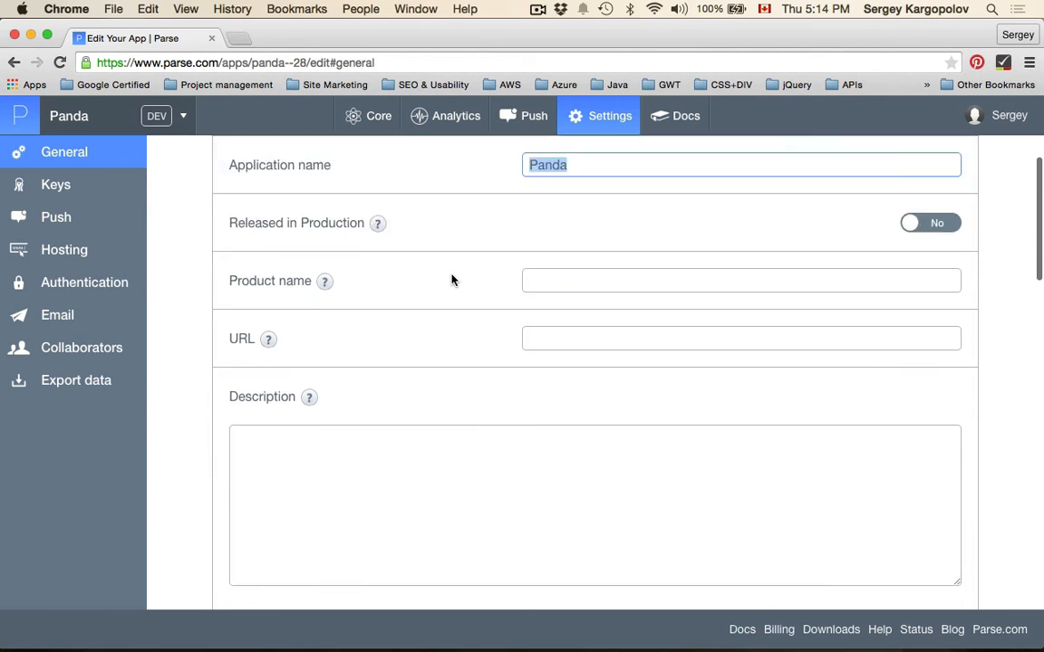
scroll("down", 3)
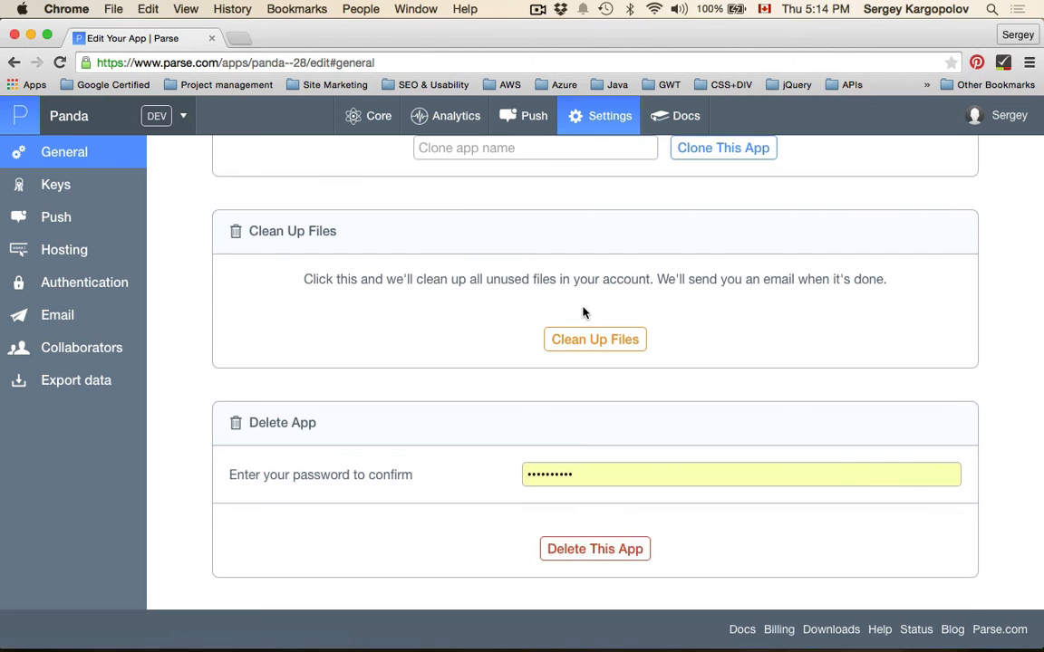
scroll("up", 3)
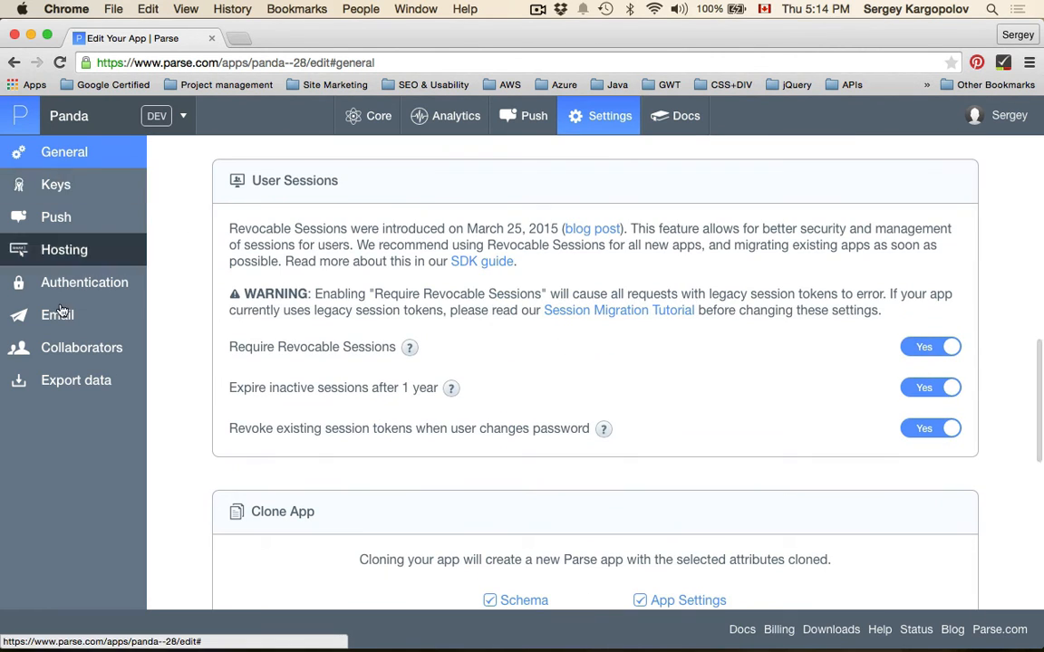
mouse_move(55, 185)
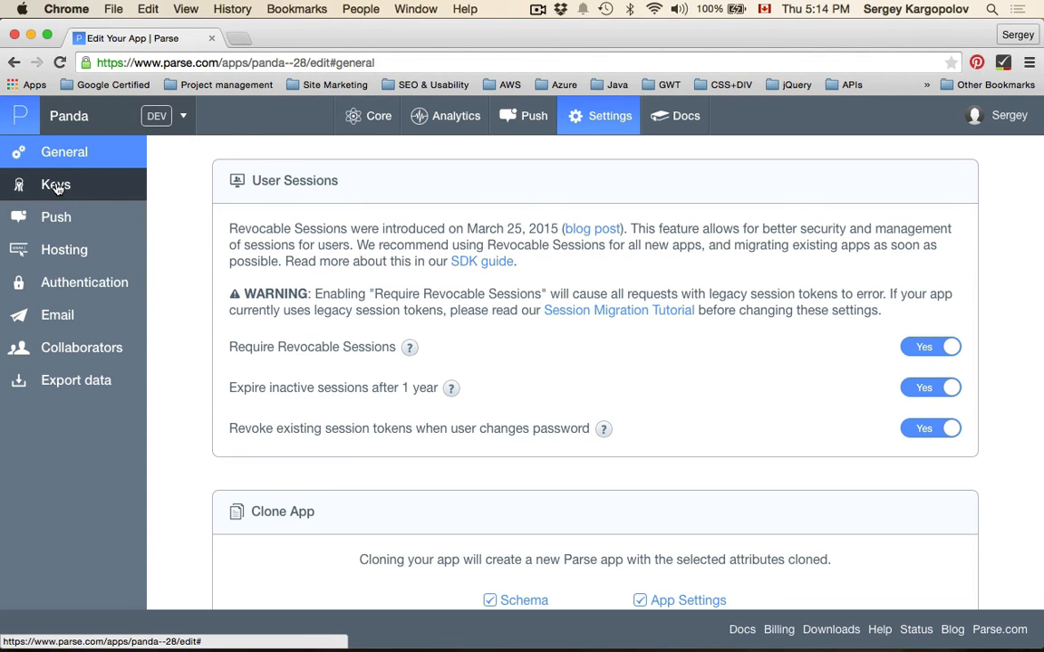
Step: View Panda's application keys, from Application ID through Master Key
left_click(55, 185)
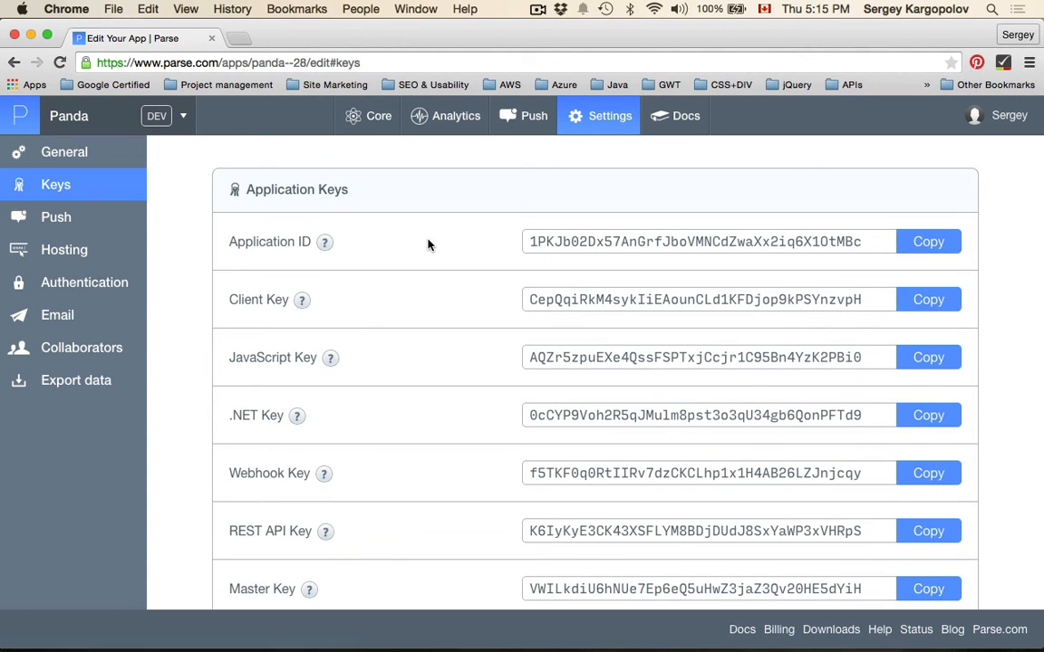
scroll("down", 3)
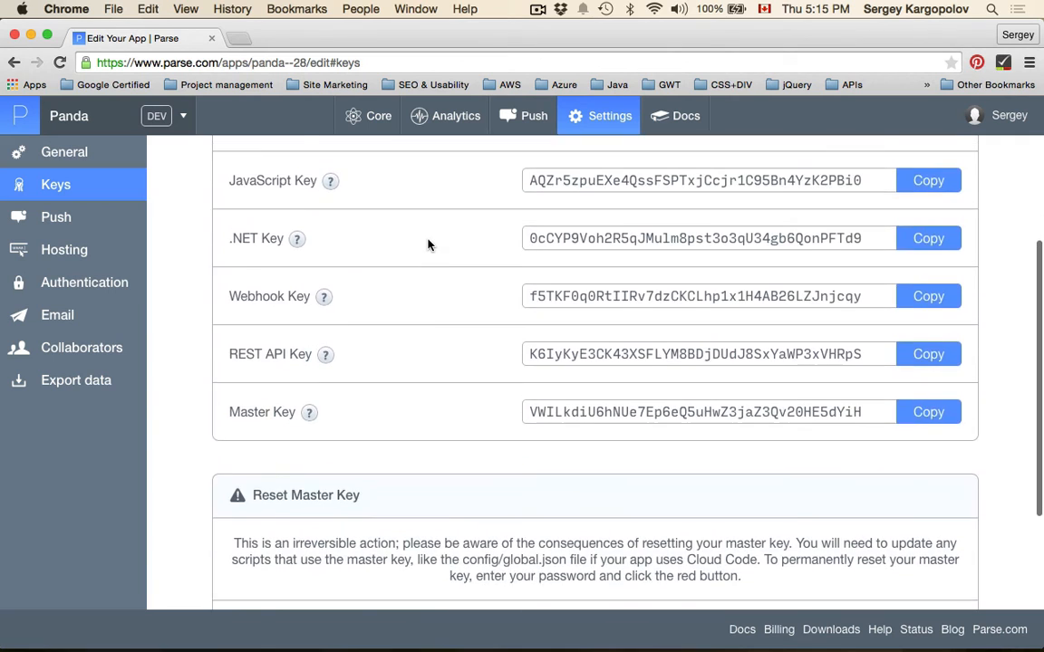
scroll("up", 3)
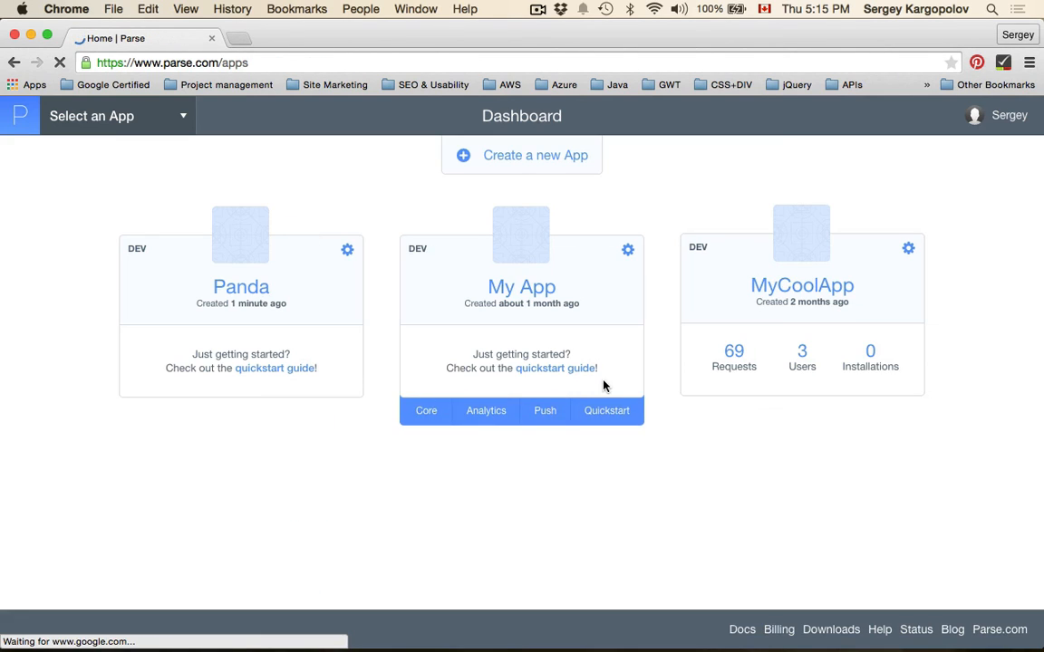
mouse_move(749, 499)
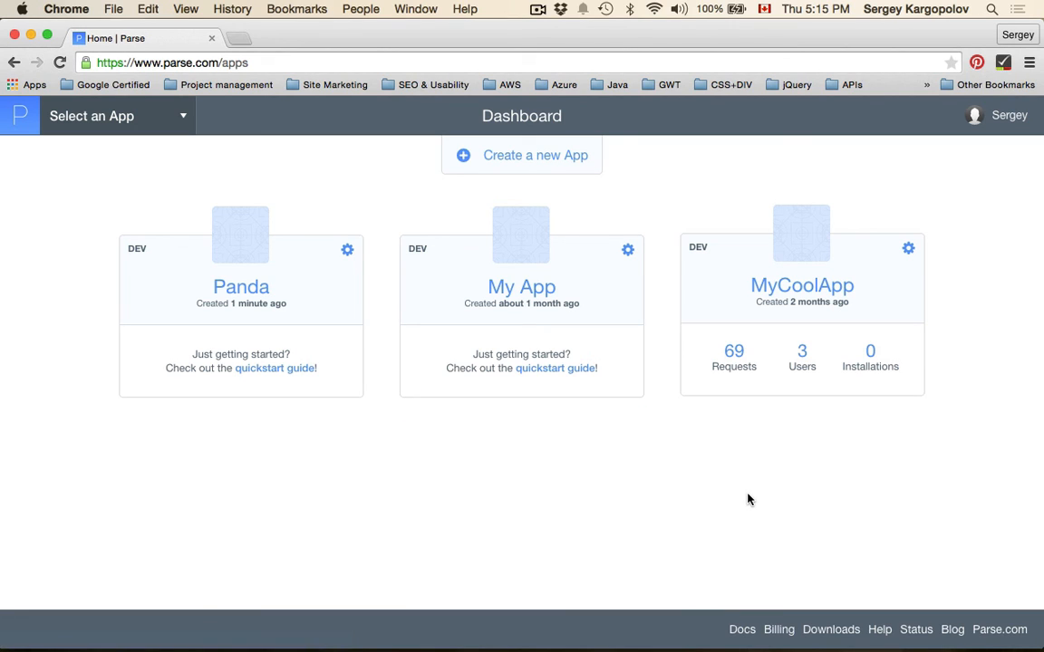